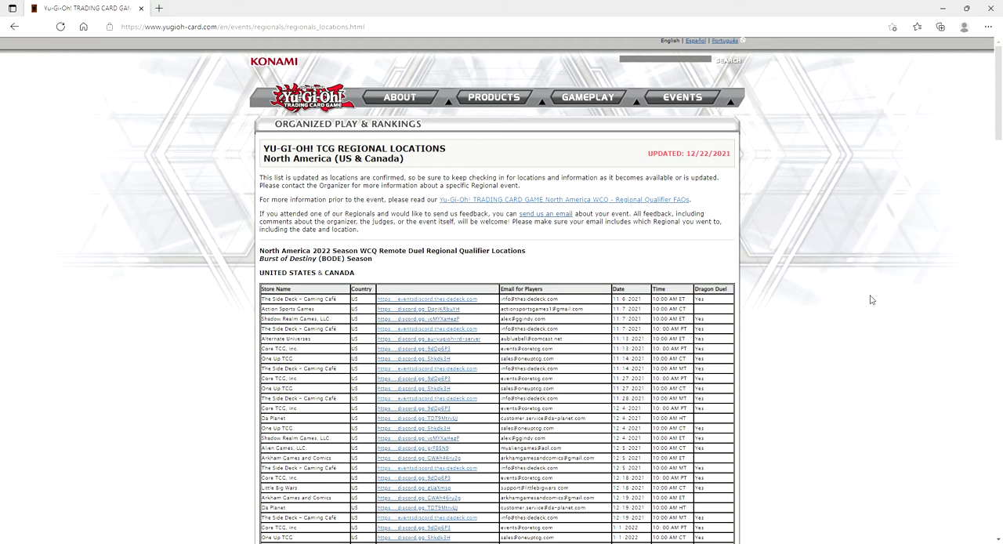
pyautogui.moveTo(646, 155)
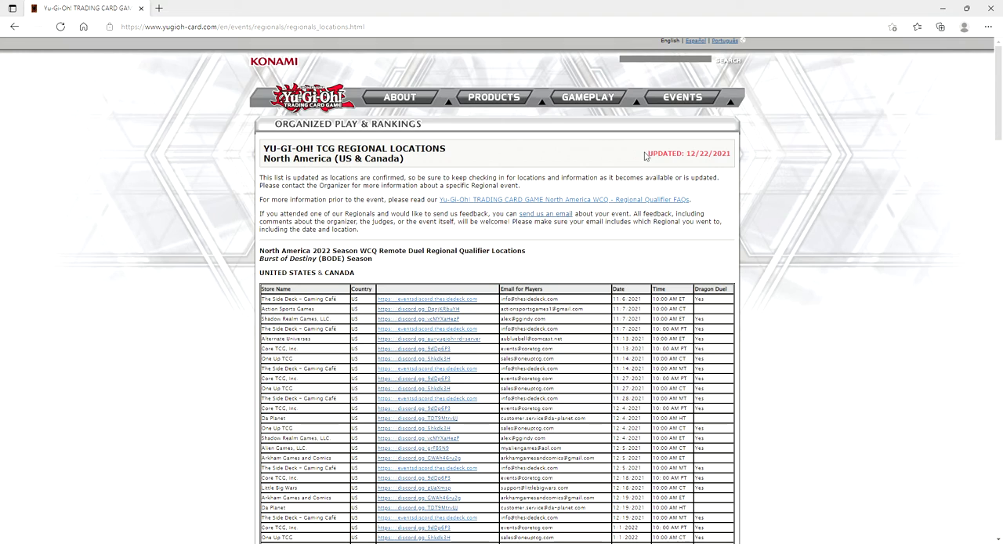
pyautogui.moveTo(621, 150)
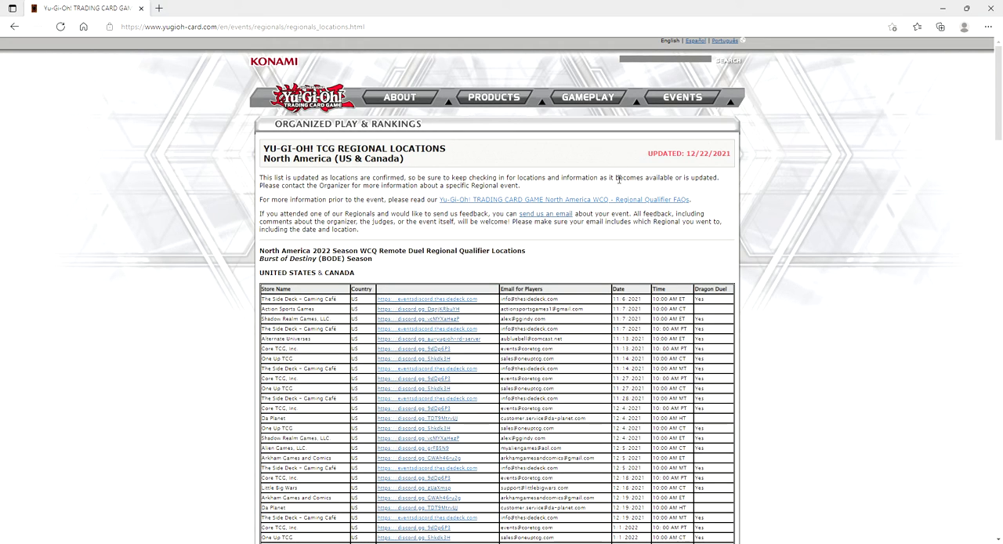
pyautogui.moveTo(573, 240)
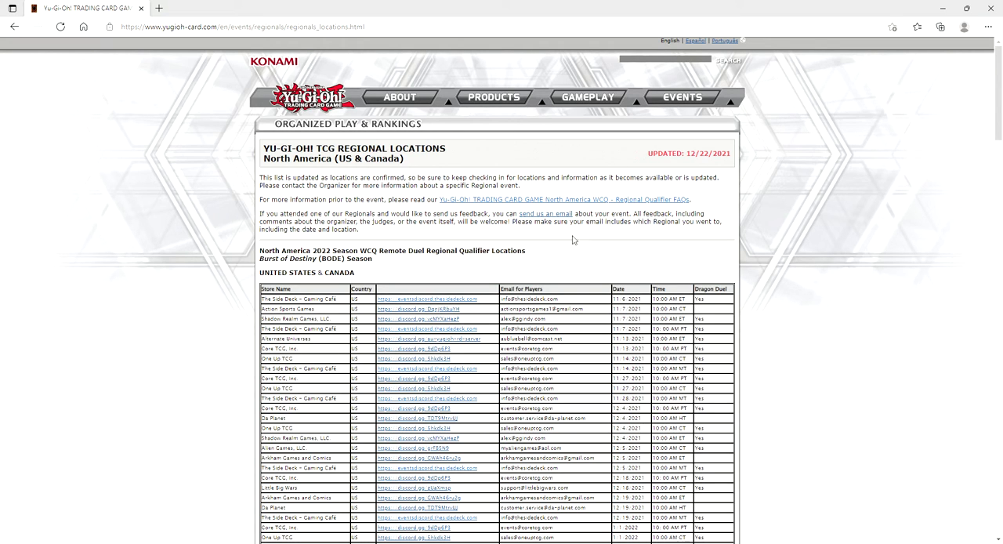
pyautogui.moveTo(326, 270)
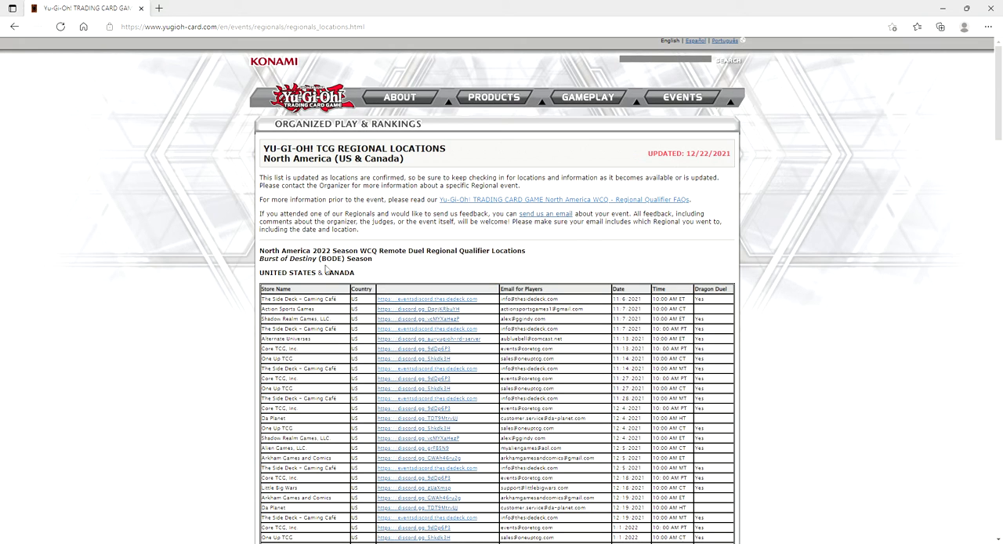
pyautogui.moveTo(384, 267)
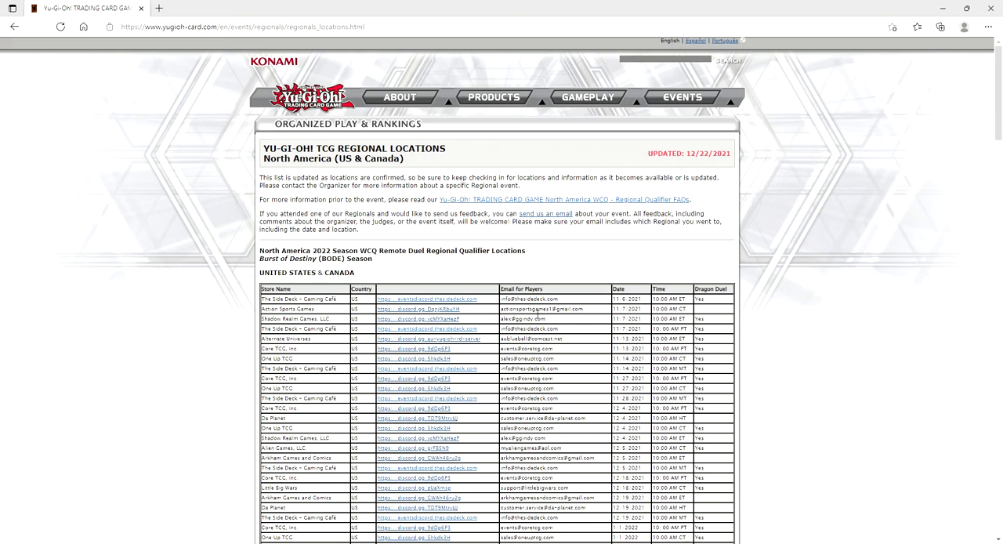
# Step: Scroll down to the Battle of Chaos in-store table with its February 2022 venue dates
pyautogui.scroll(-3)
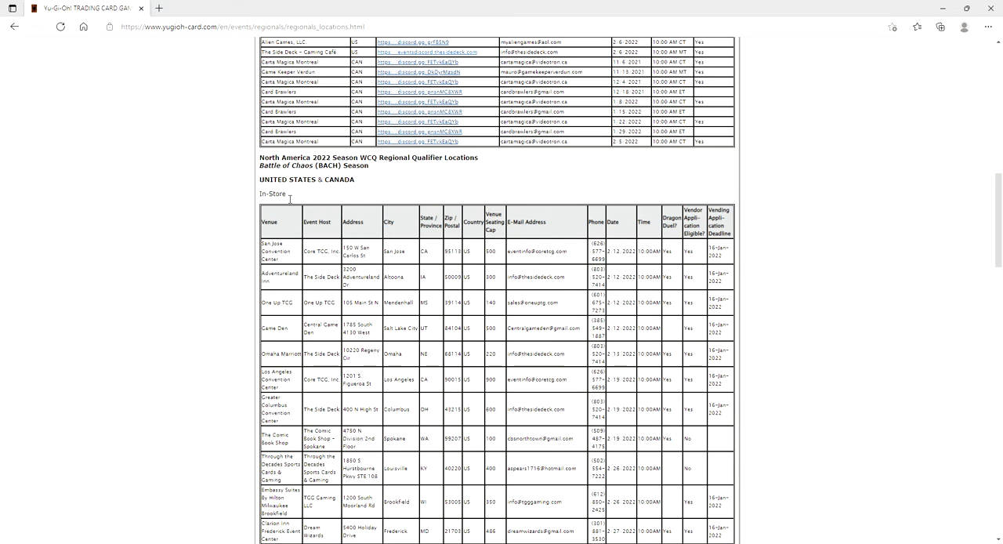
pyautogui.moveTo(203, 239)
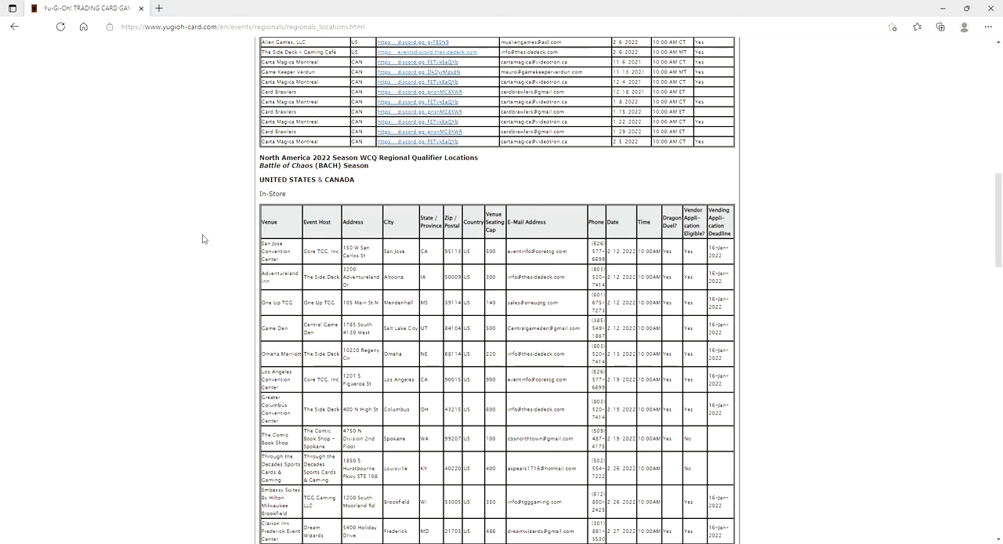
pyautogui.moveTo(296, 262)
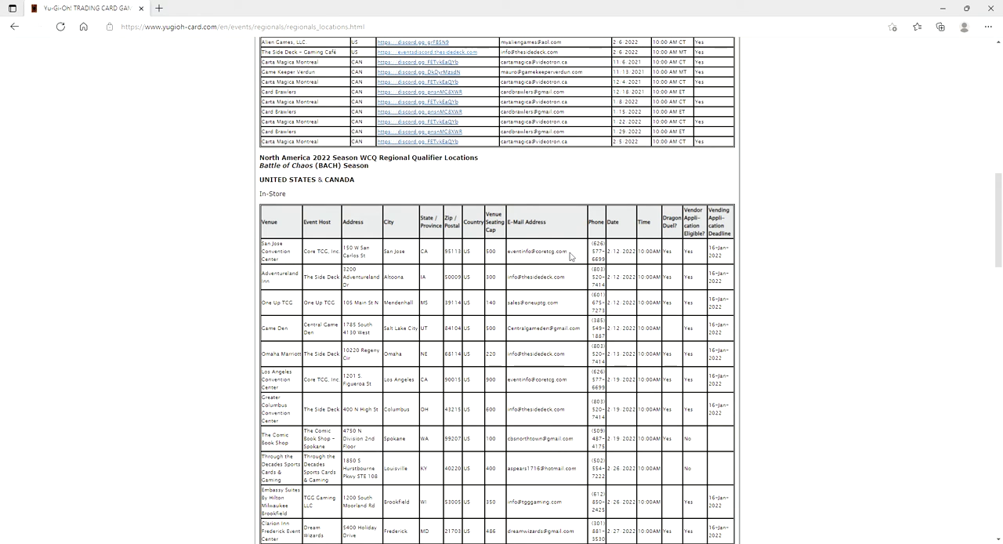
pyautogui.moveTo(622, 261)
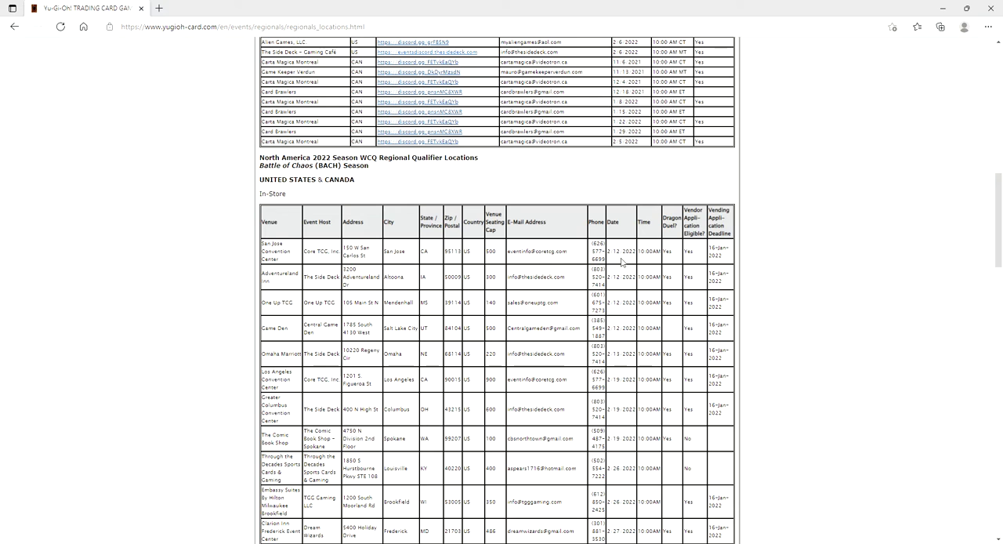
pyautogui.moveTo(313, 270)
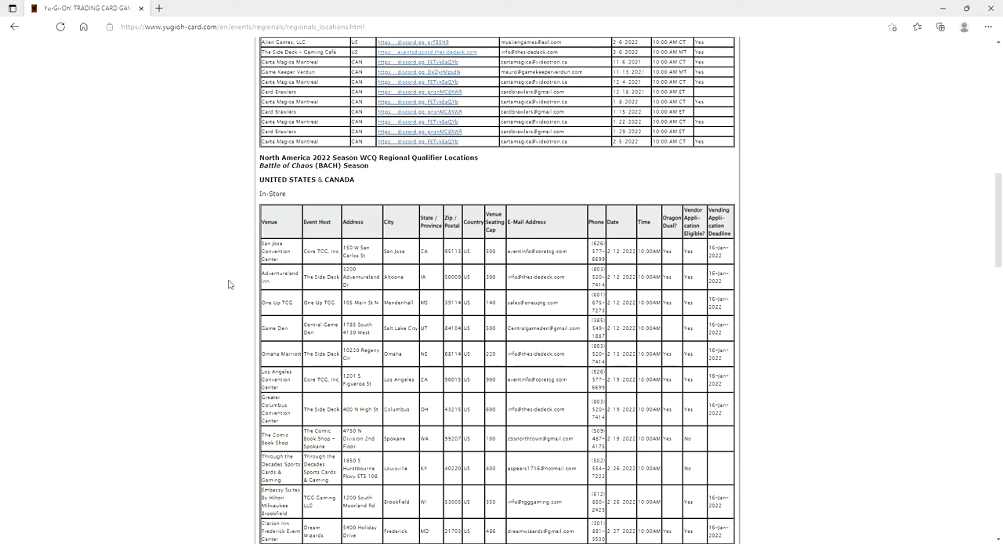
pyautogui.doubleClick(321, 166)
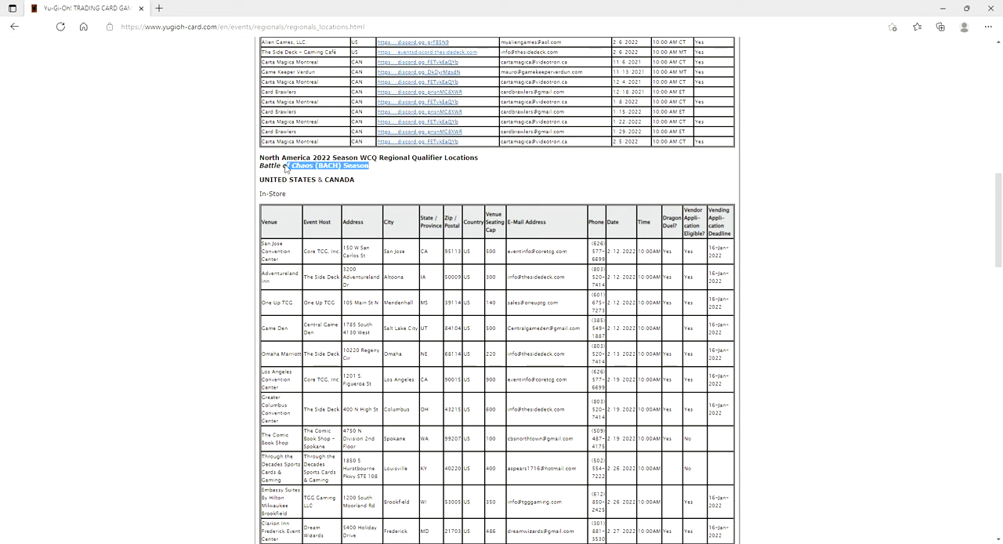
pyautogui.click(185, 183)
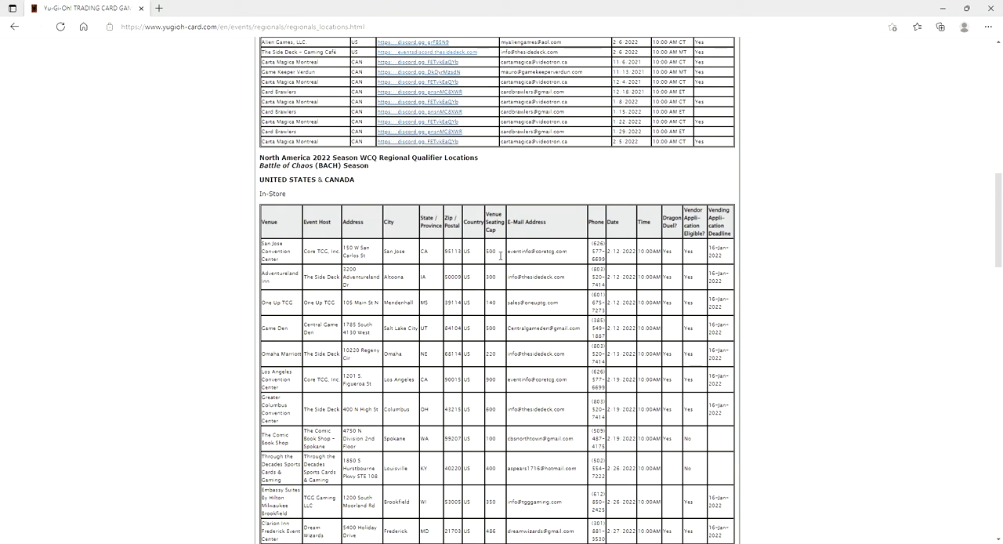
pyautogui.moveTo(497, 260)
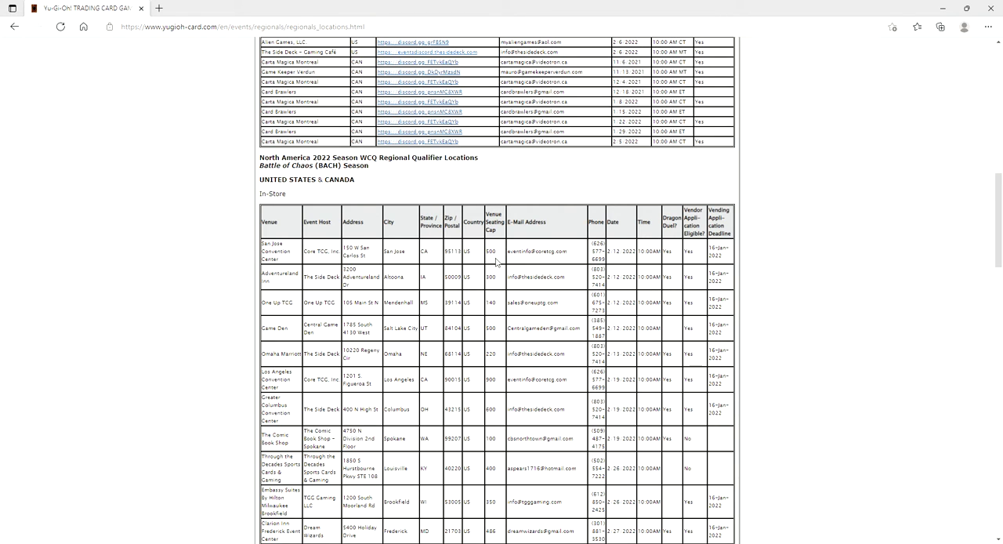
pyautogui.moveTo(499, 253)
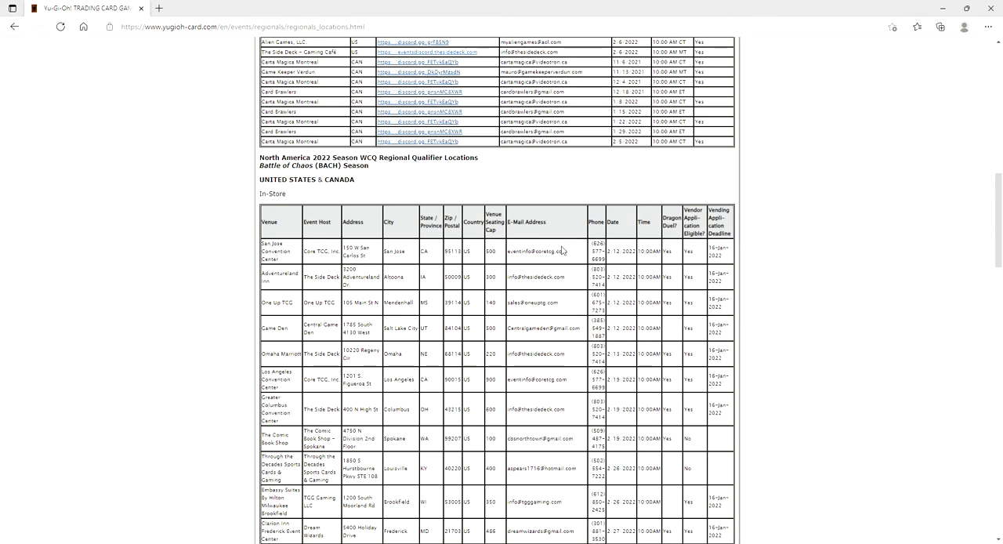
pyautogui.moveTo(502, 258)
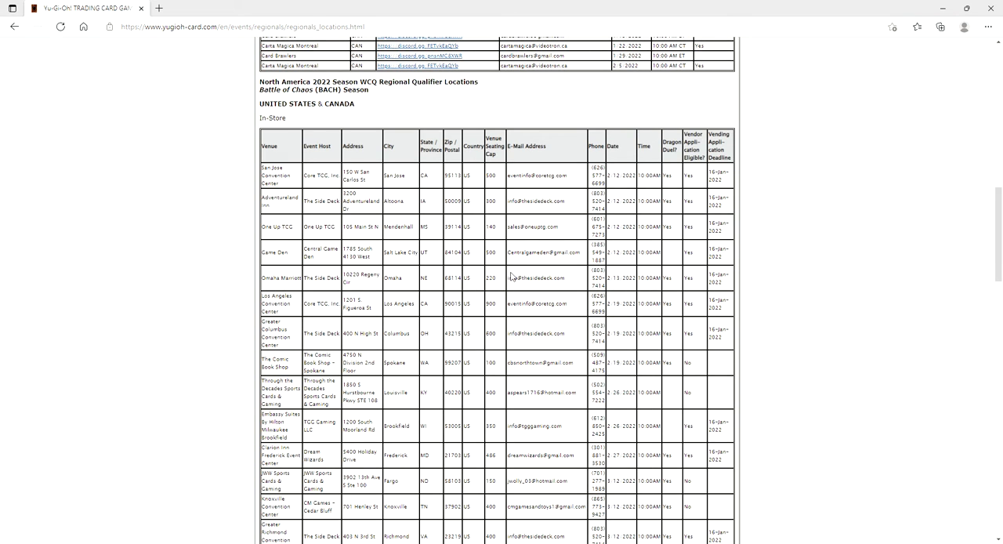
# Step: Scroll the in-store table from Omaha Marriott to Salon Cambridge, double-clicking on row text
pyautogui.scroll(-3)
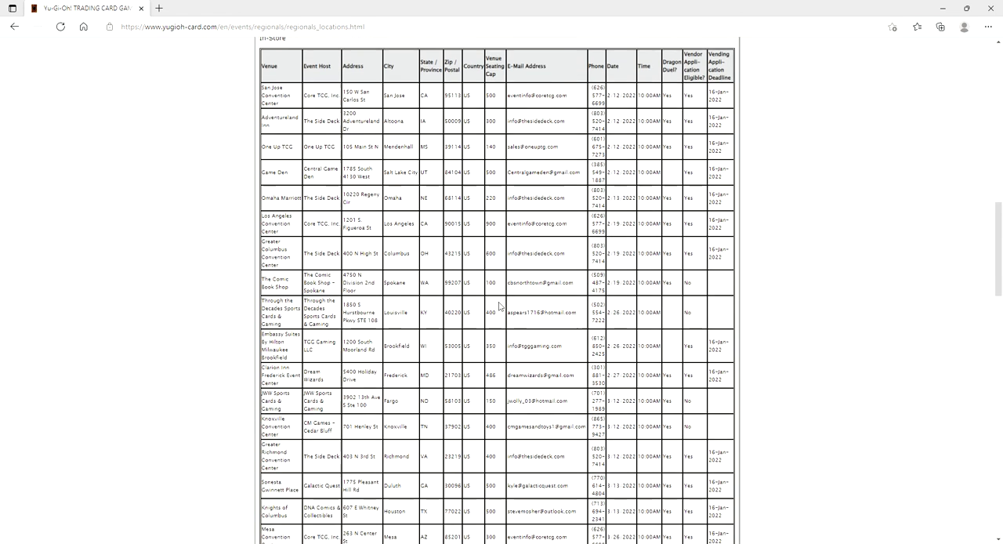
pyautogui.scroll(-3)
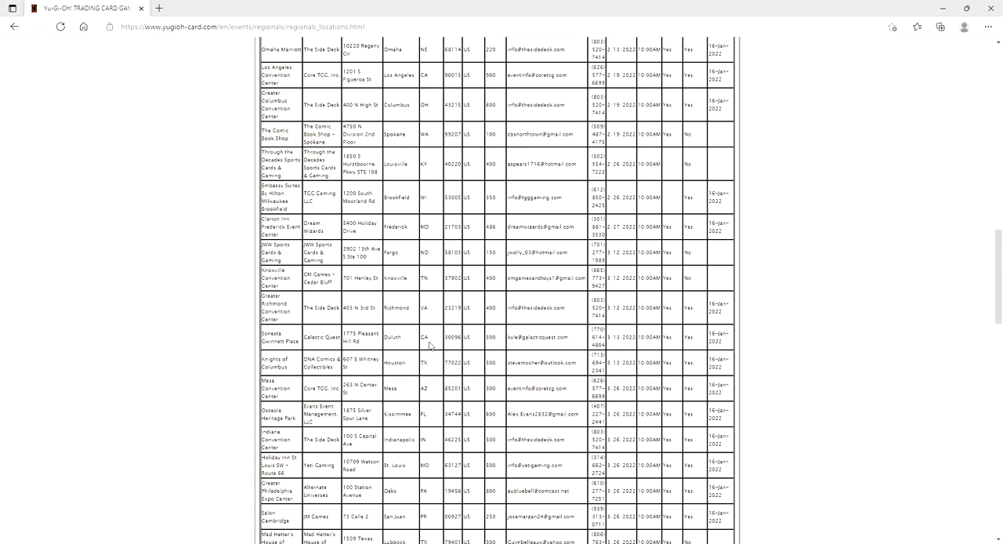
pyautogui.moveTo(438, 368)
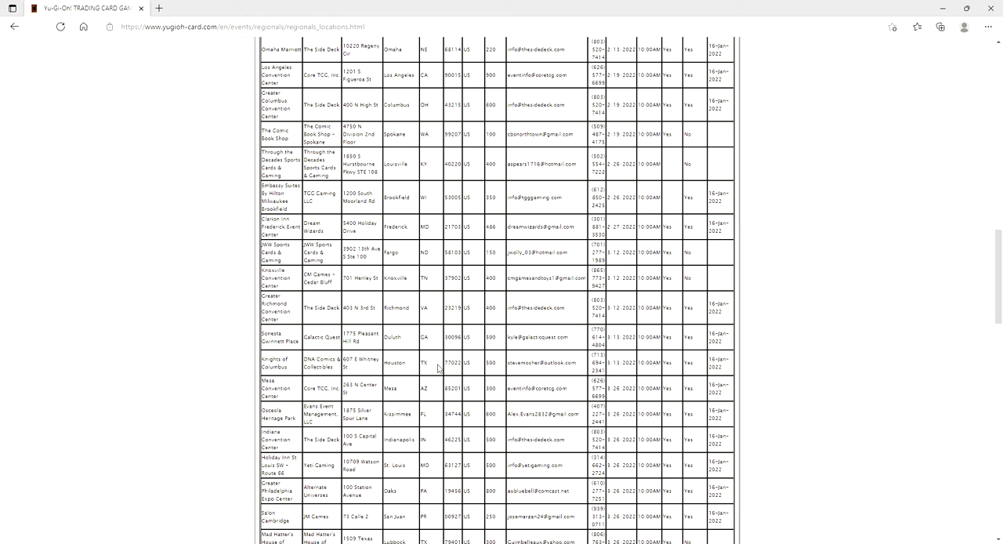
pyautogui.moveTo(499, 429)
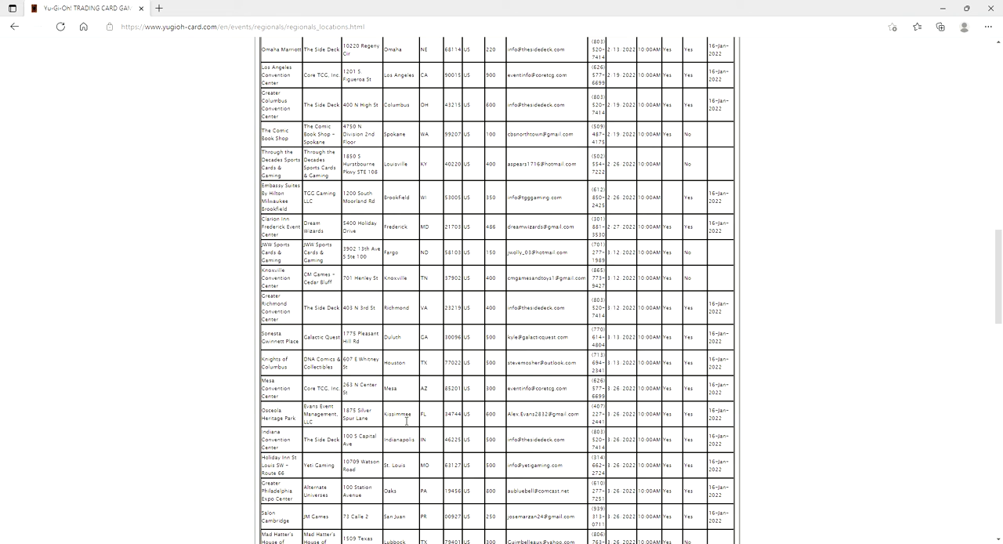
pyautogui.doubleClick(398, 413)
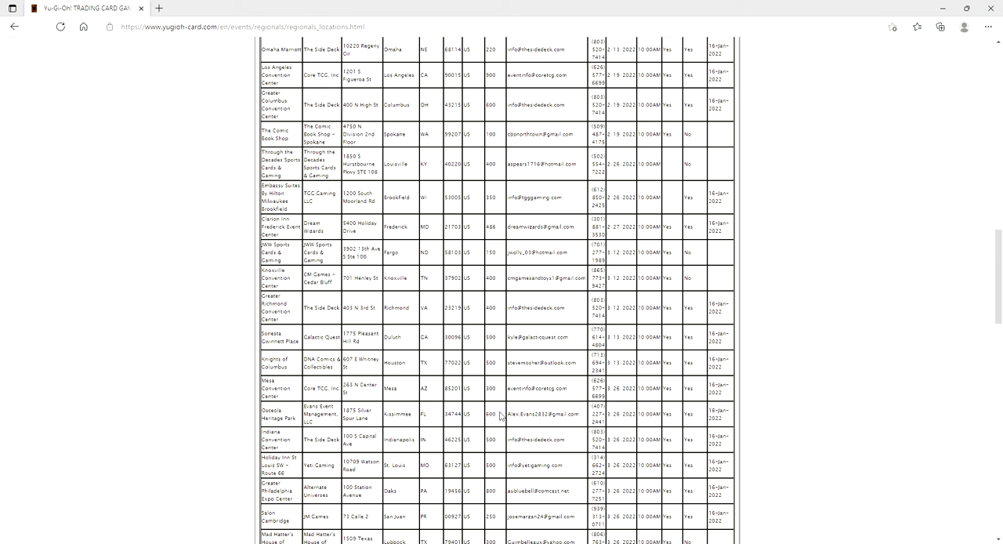
pyautogui.moveTo(503, 418)
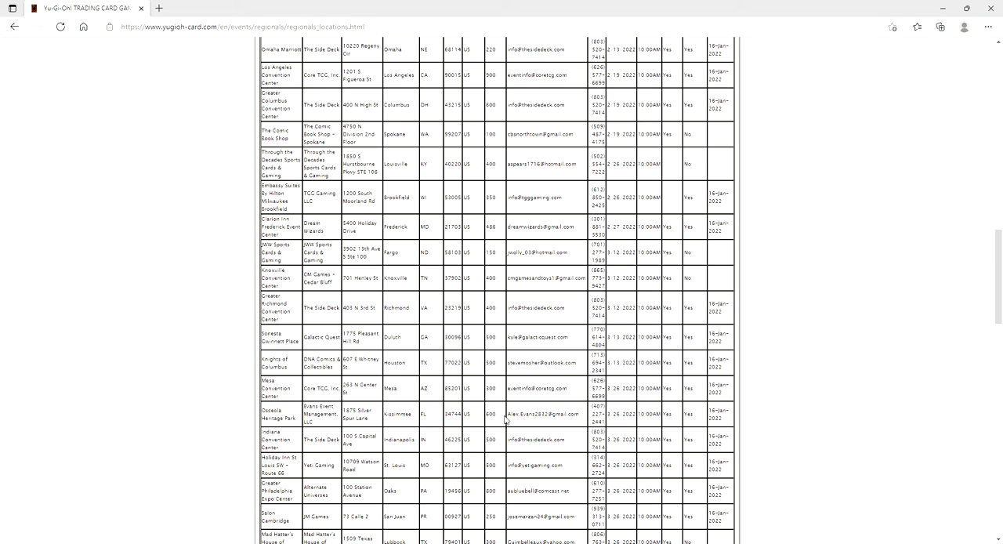
pyautogui.doubleClick(490, 413)
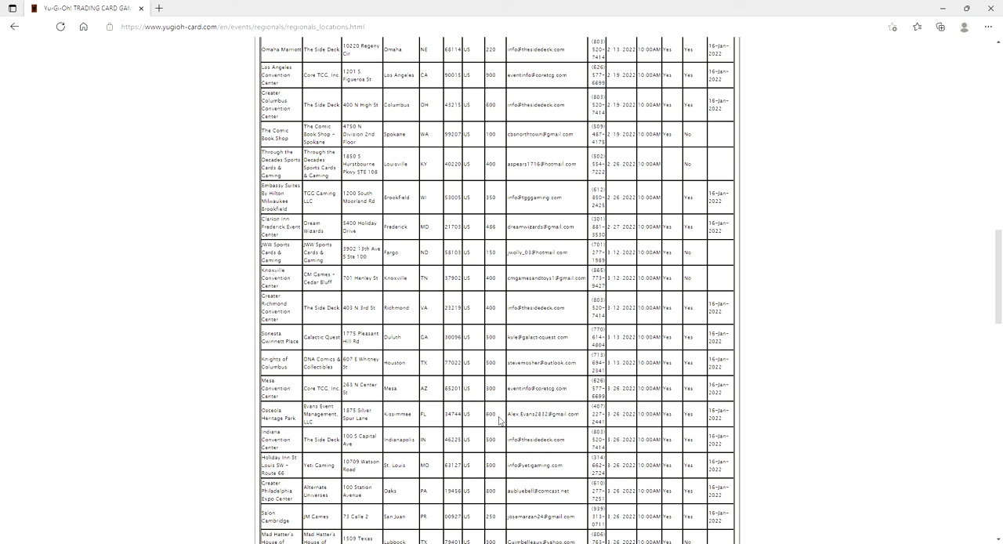
# Step: Scroll down past the Canadian venues to The Comic Hunter, Fredericton, and the Remote Duel heading
pyautogui.scroll(-3)
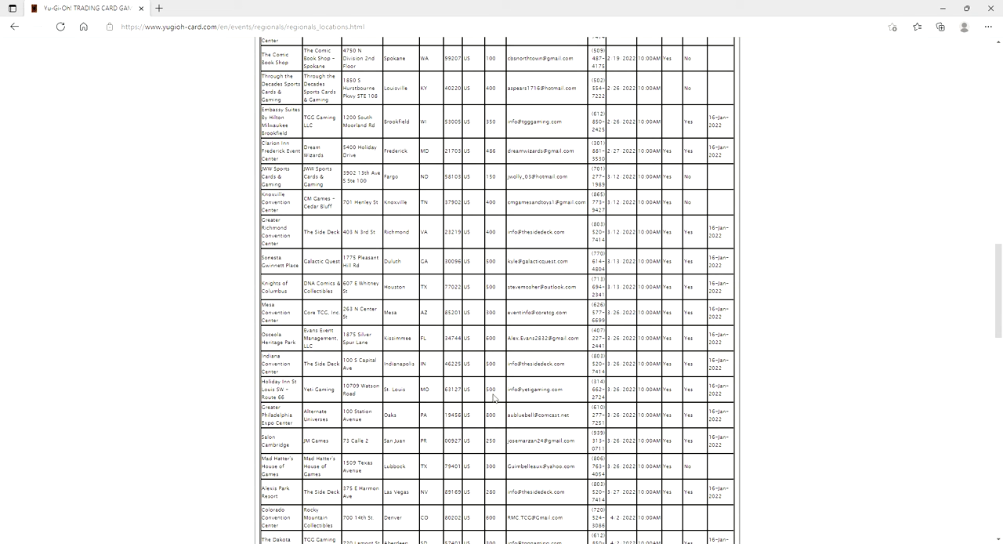
pyautogui.scroll(-3)
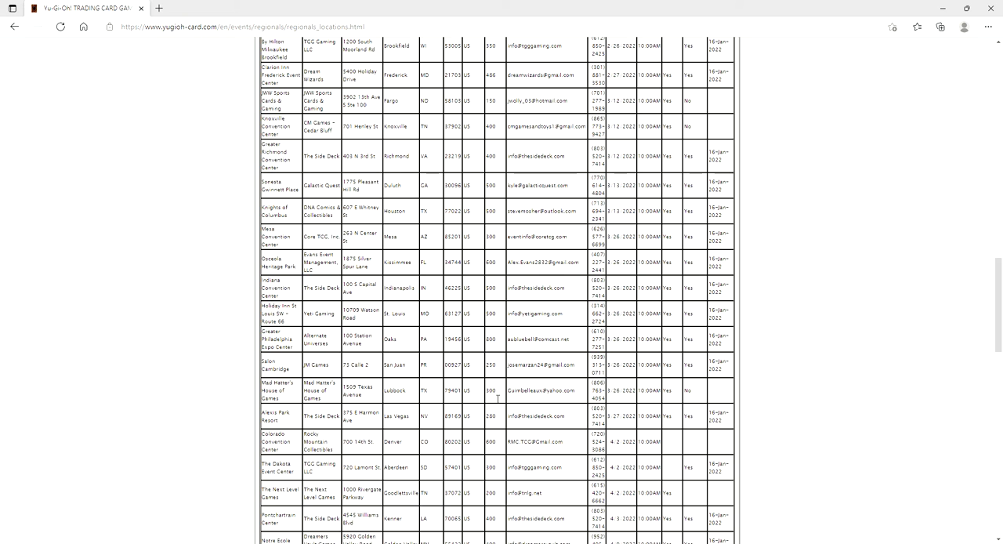
pyautogui.scroll(-3)
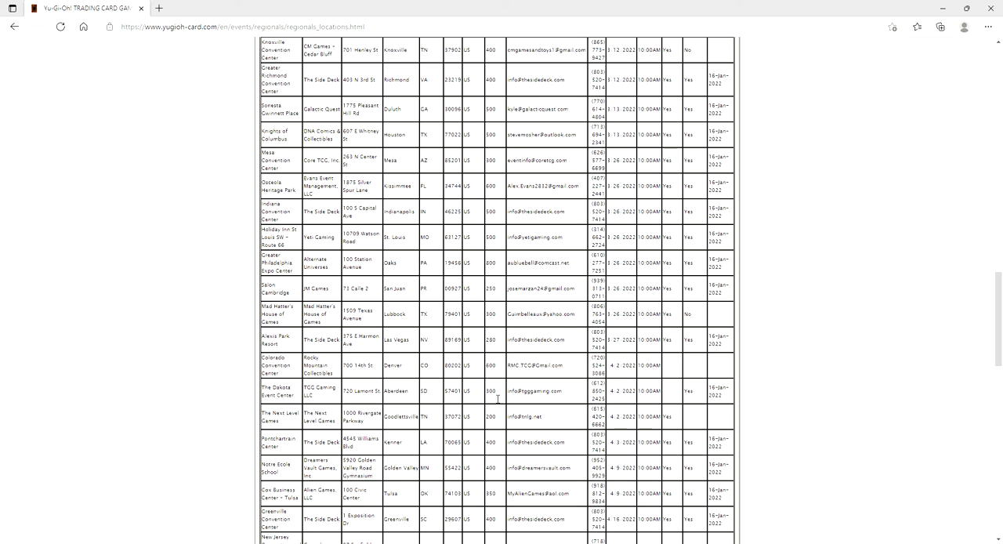
pyautogui.scroll(-3)
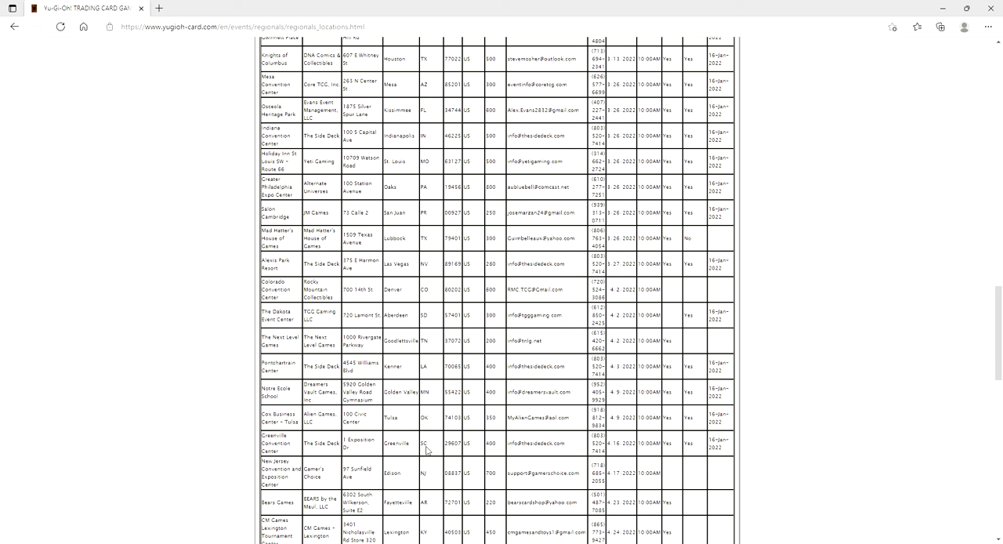
pyautogui.scroll(-3)
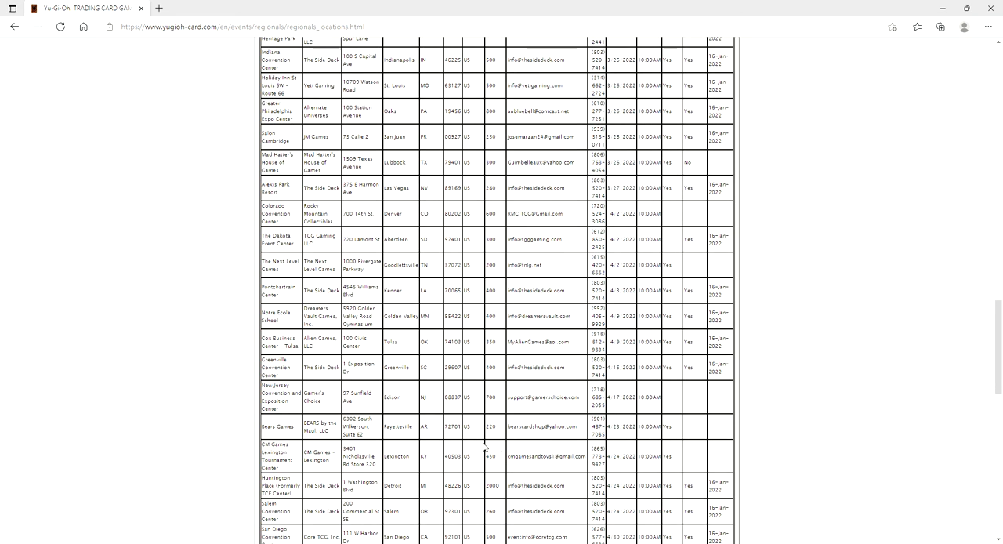
pyautogui.moveTo(441, 432)
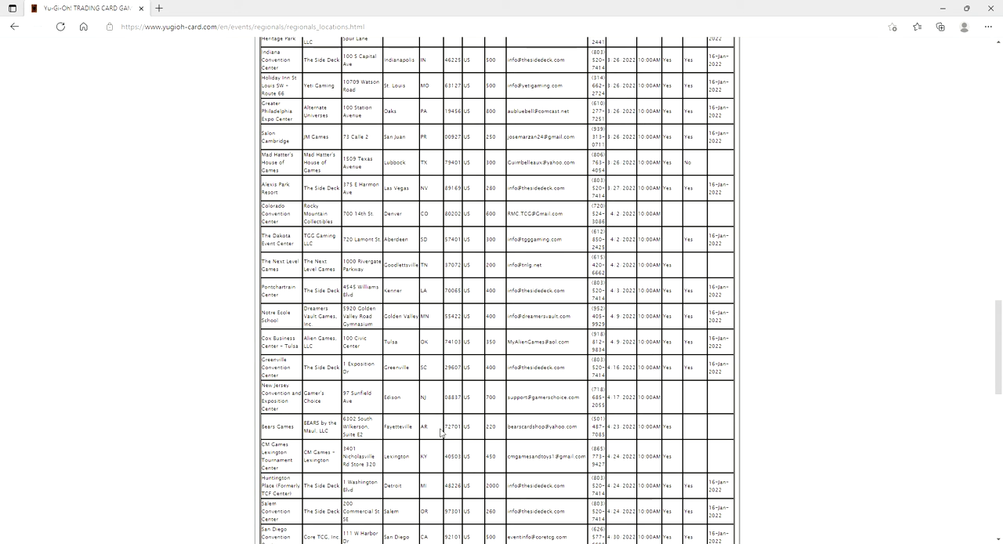
pyautogui.moveTo(485, 439)
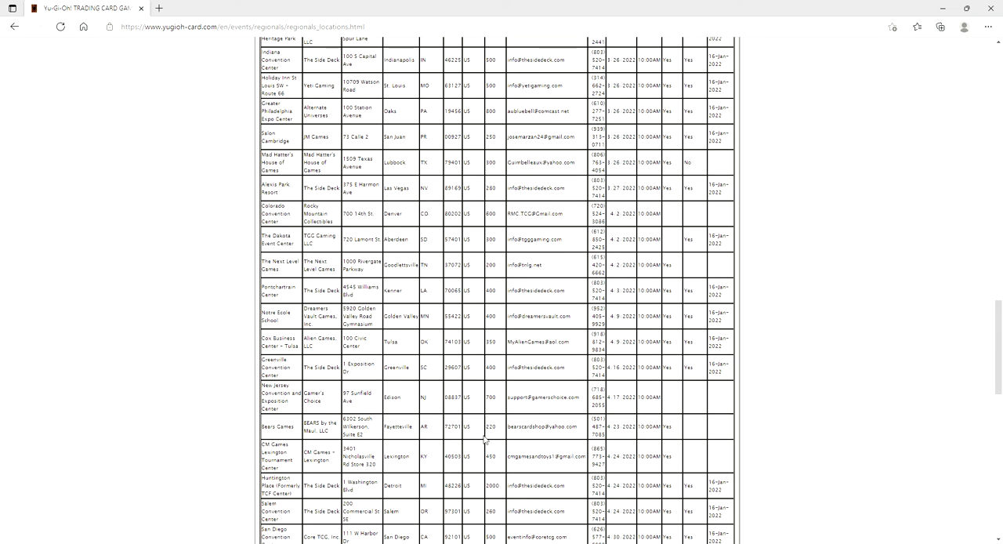
pyautogui.scroll(-3)
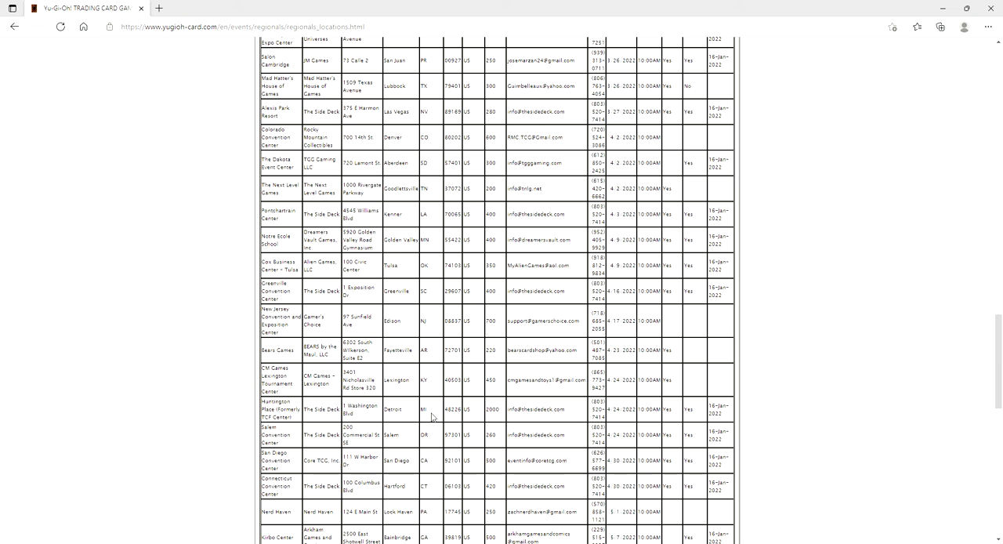
pyautogui.moveTo(503, 413)
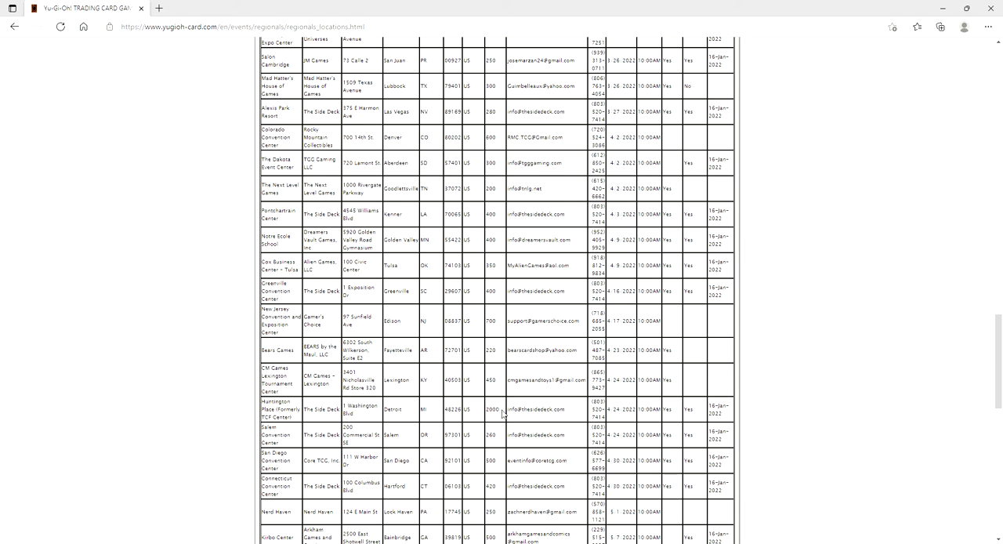
pyautogui.scroll(-3)
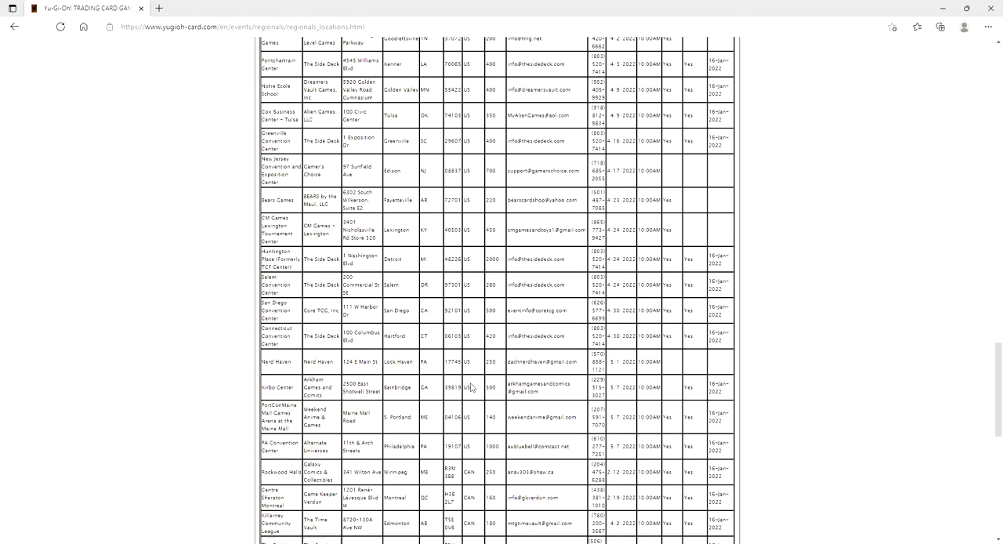
pyautogui.scroll(-3)
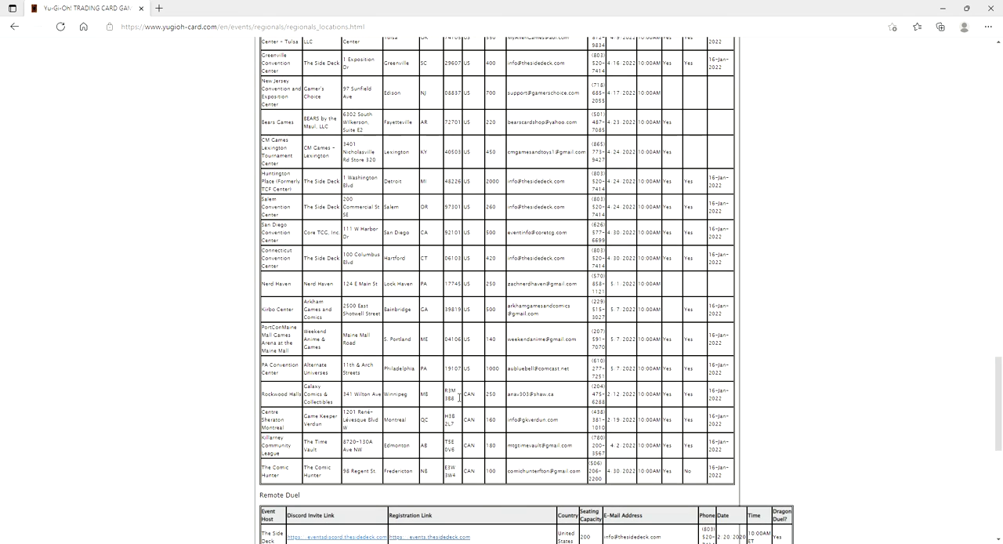
pyautogui.moveTo(439, 452)
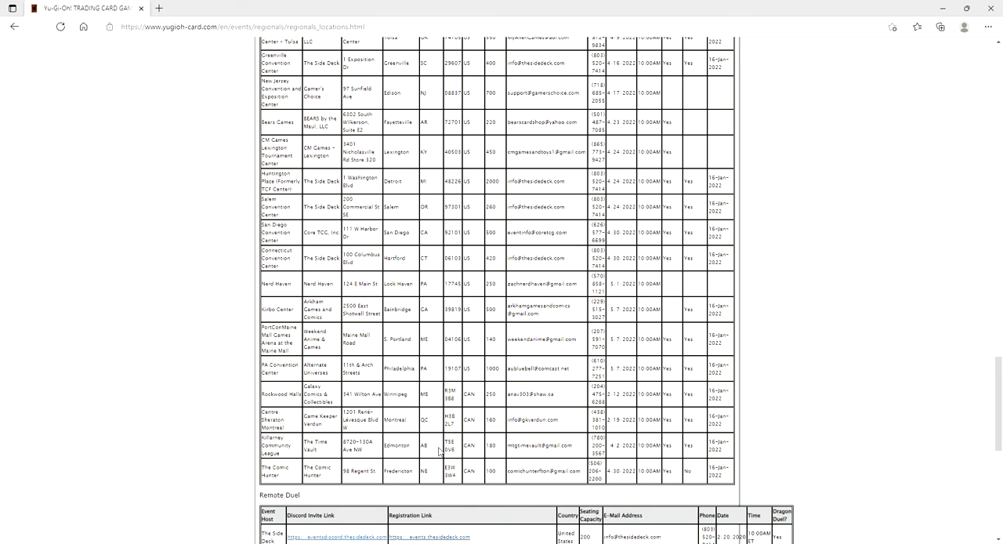
# Step: Scroll through the Remote Duel table to the footer, then back to Indiana Convention Center
pyautogui.scroll(-3)
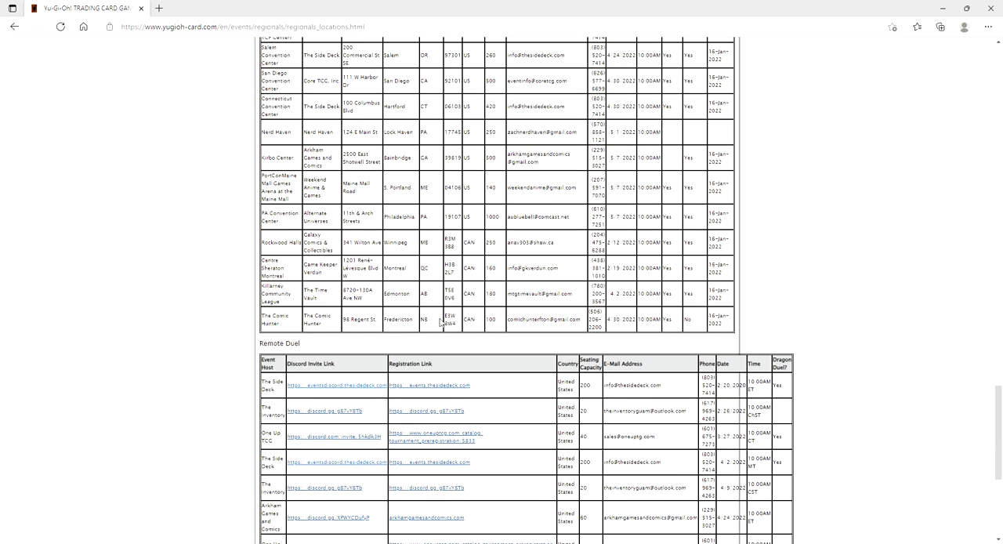
pyautogui.moveTo(514, 320)
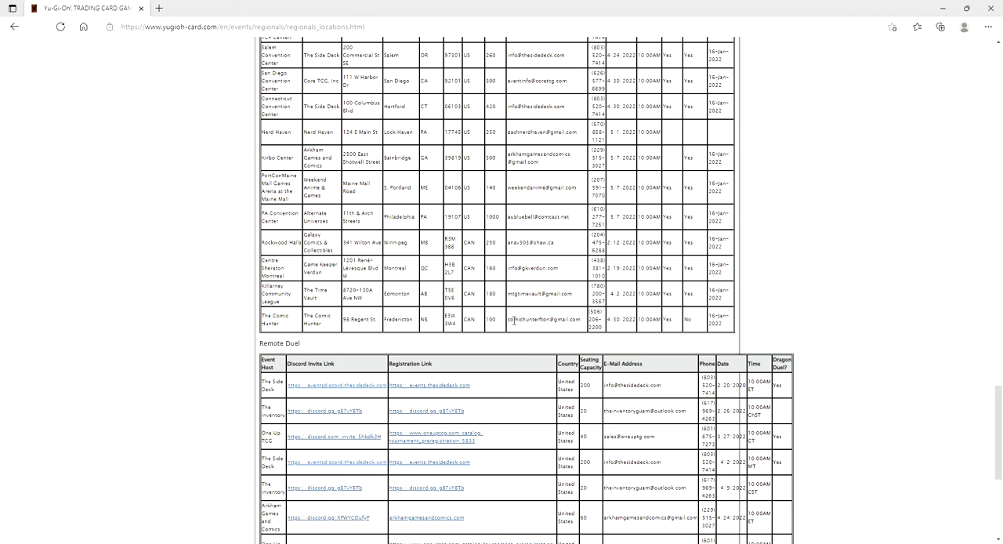
pyautogui.scroll(-3)
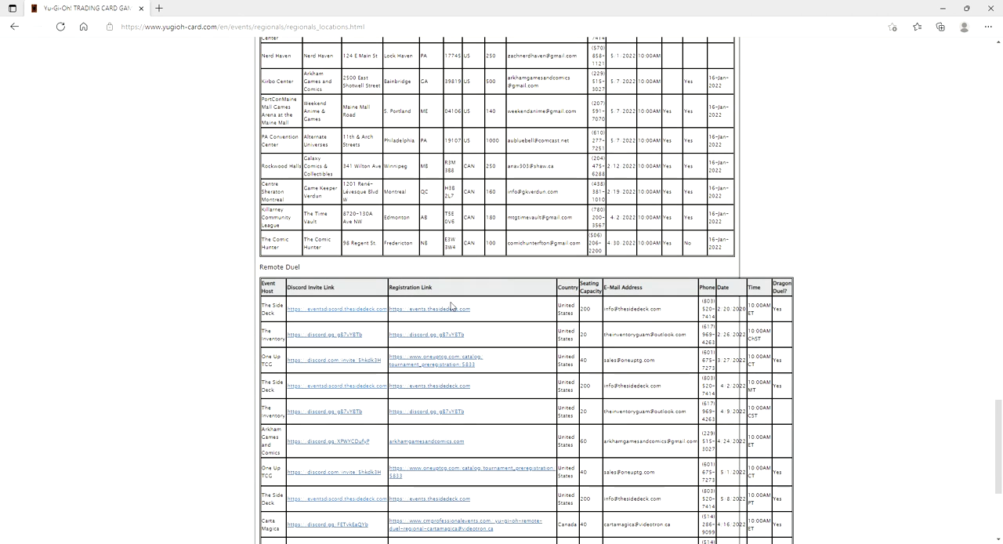
pyautogui.scroll(-3)
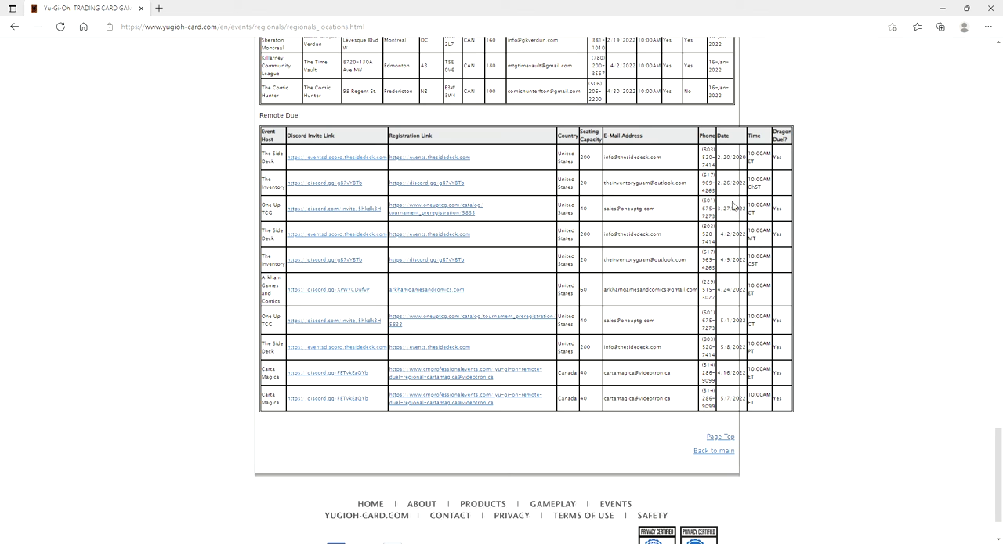
pyautogui.scroll(-3)
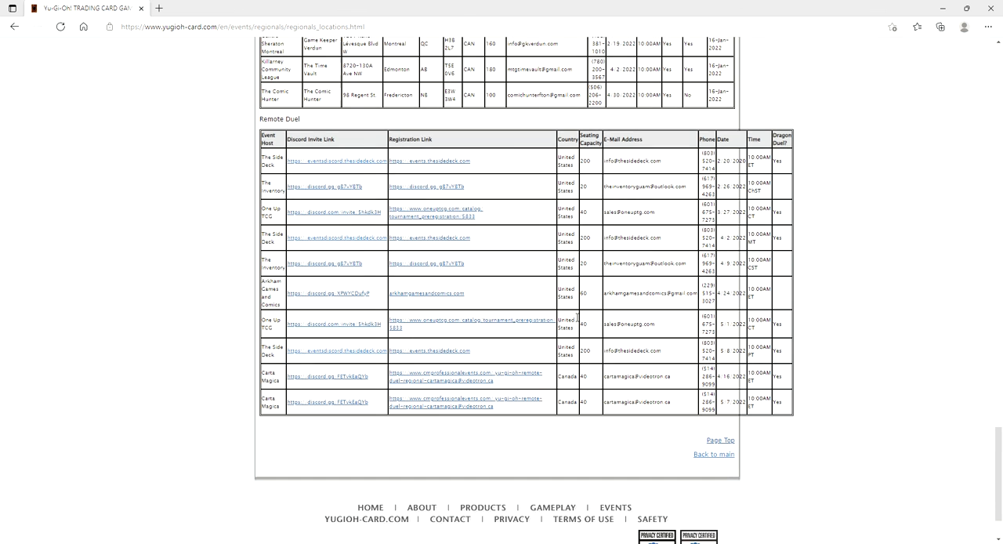
pyautogui.scroll(3)
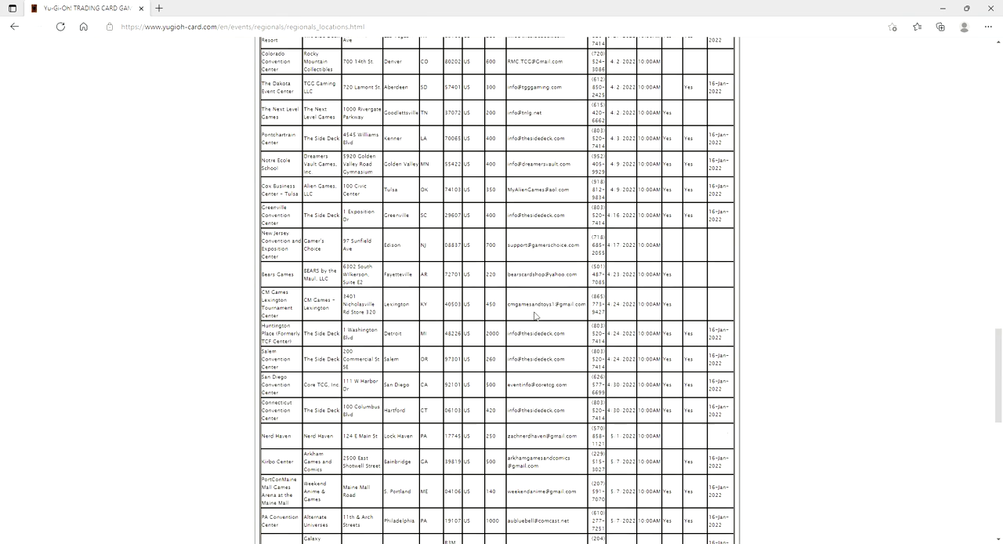
pyautogui.scroll(3)
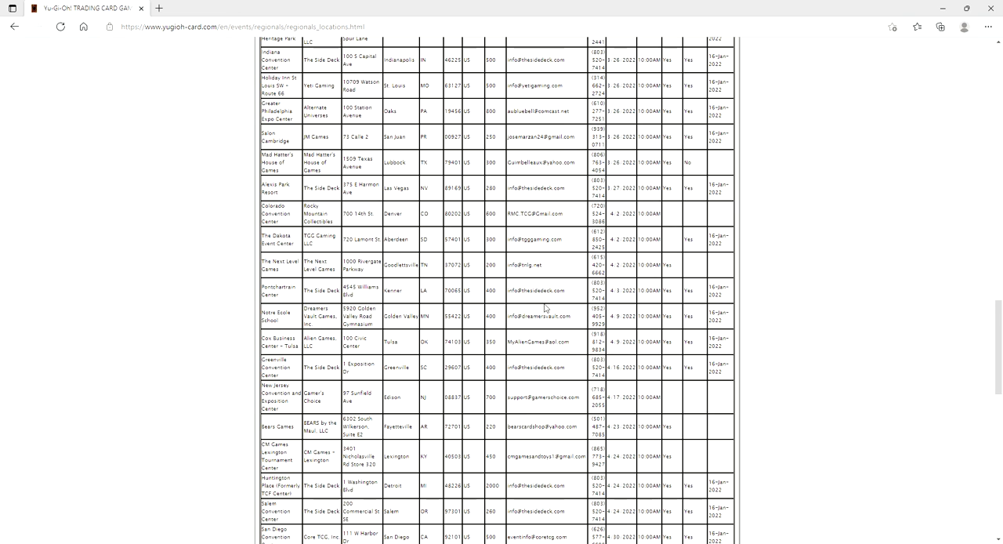
pyautogui.moveTo(953, 71)
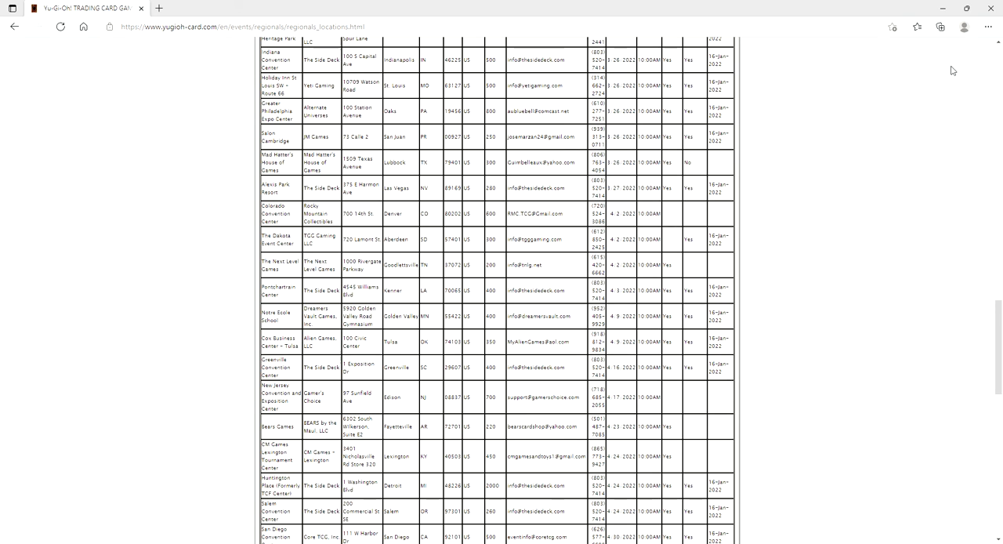